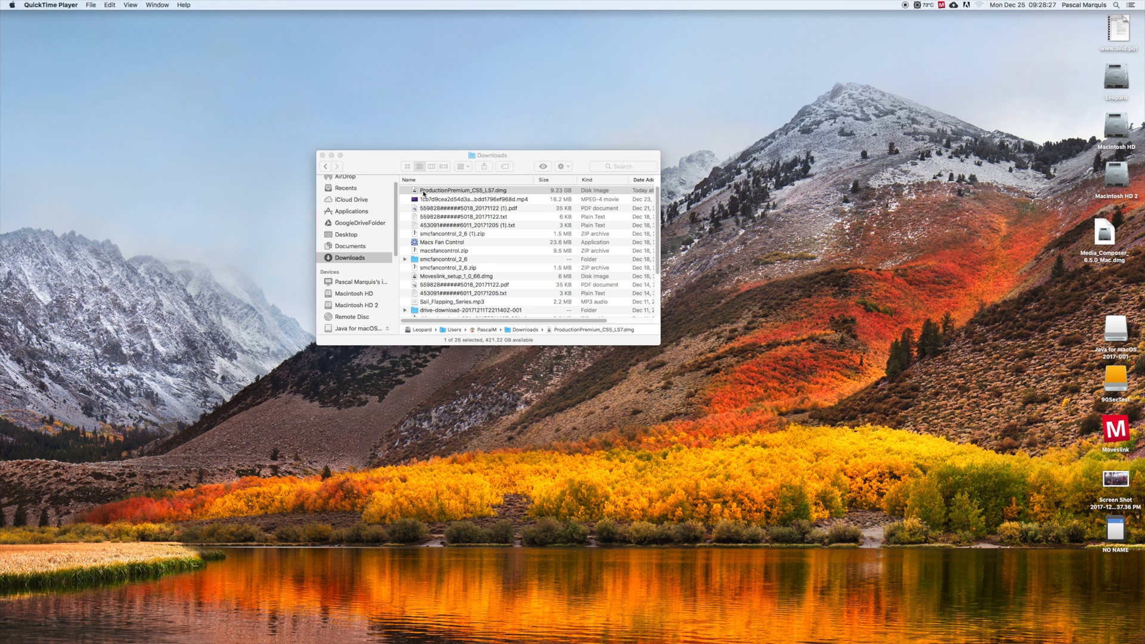
- Mount the ProductionPremium_CS5_LS7.dmg disk image from Downloads
left_click(467, 190)
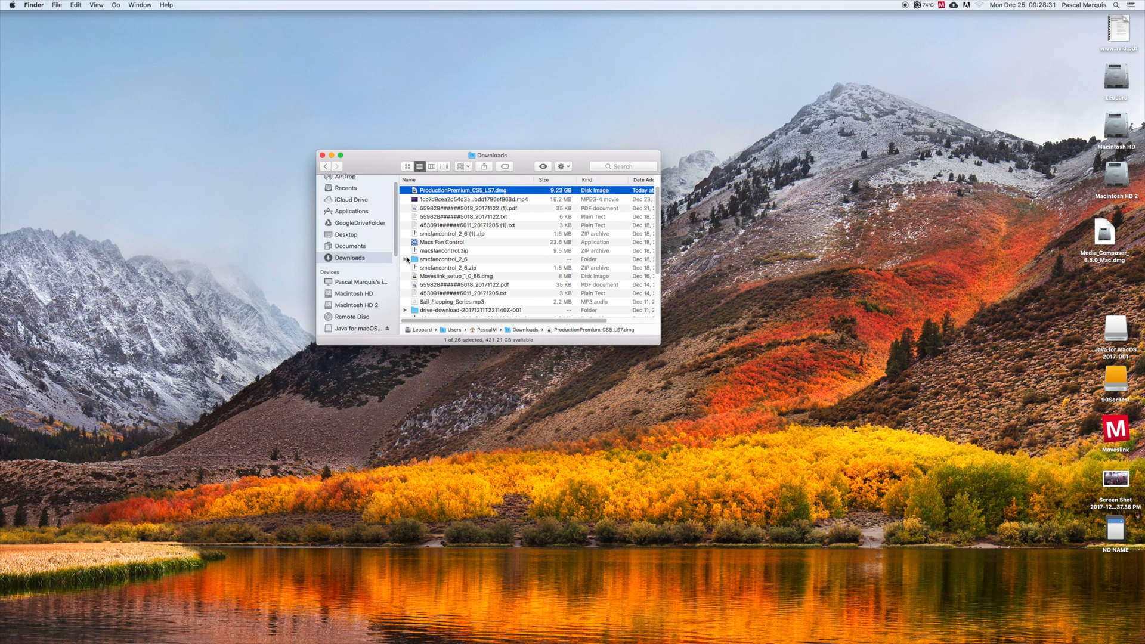
double_click(474, 189)
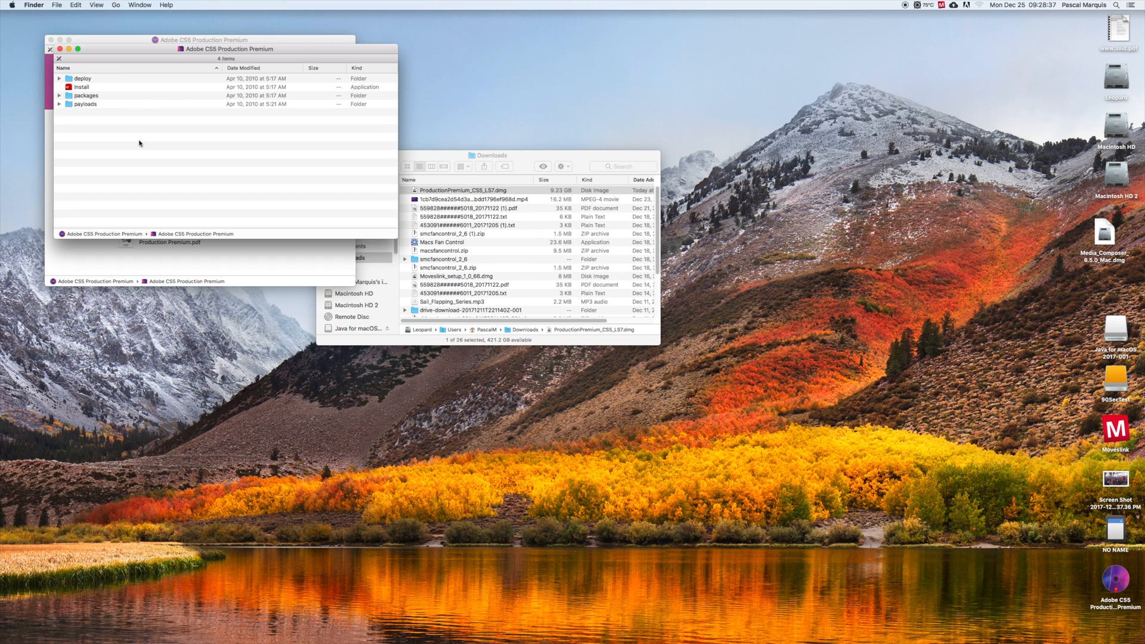
- Try launching the Install application directly from the mounted disk
left_click(83, 87)
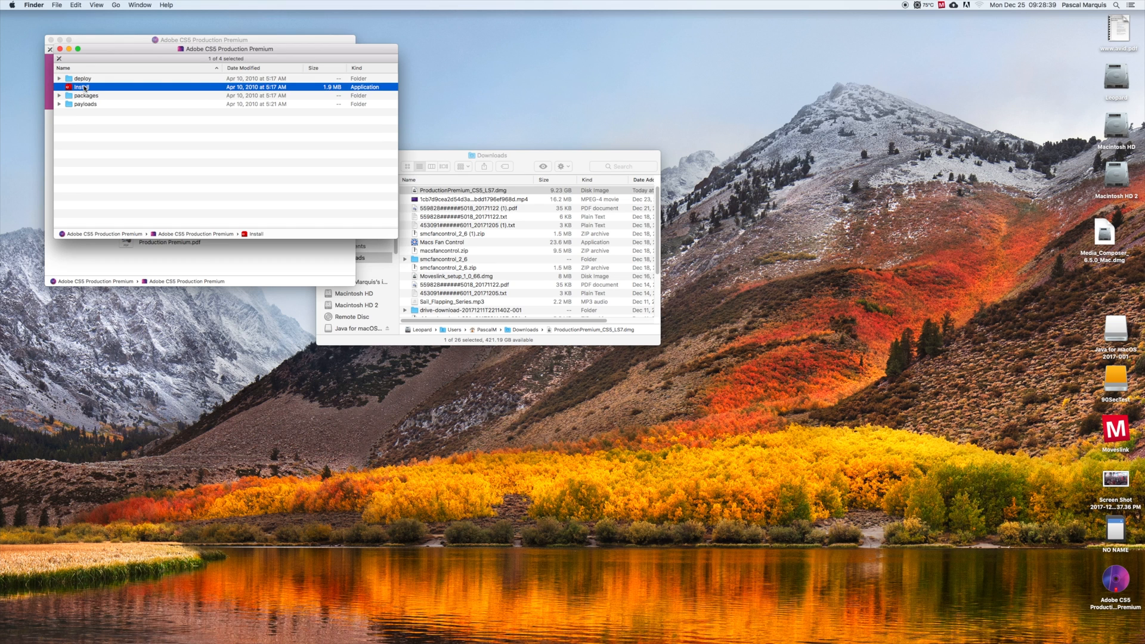
double_click(82, 87)
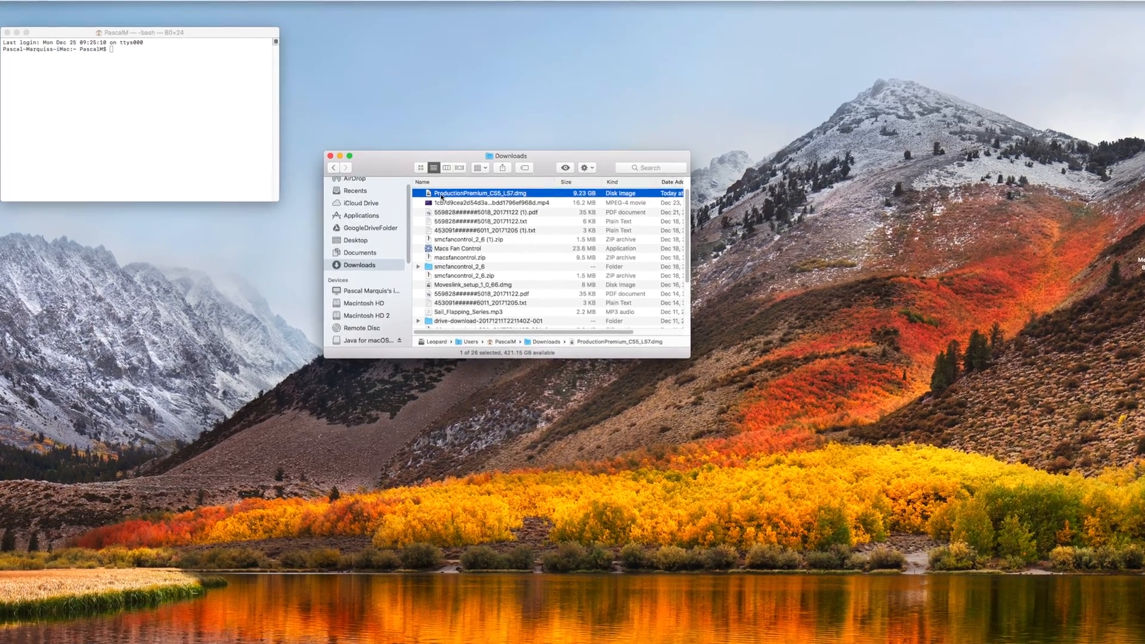
- Reopen the Adobe CS5 Production Premium volume window listing deploy, Install, packages and payloads
double_click(478, 193)
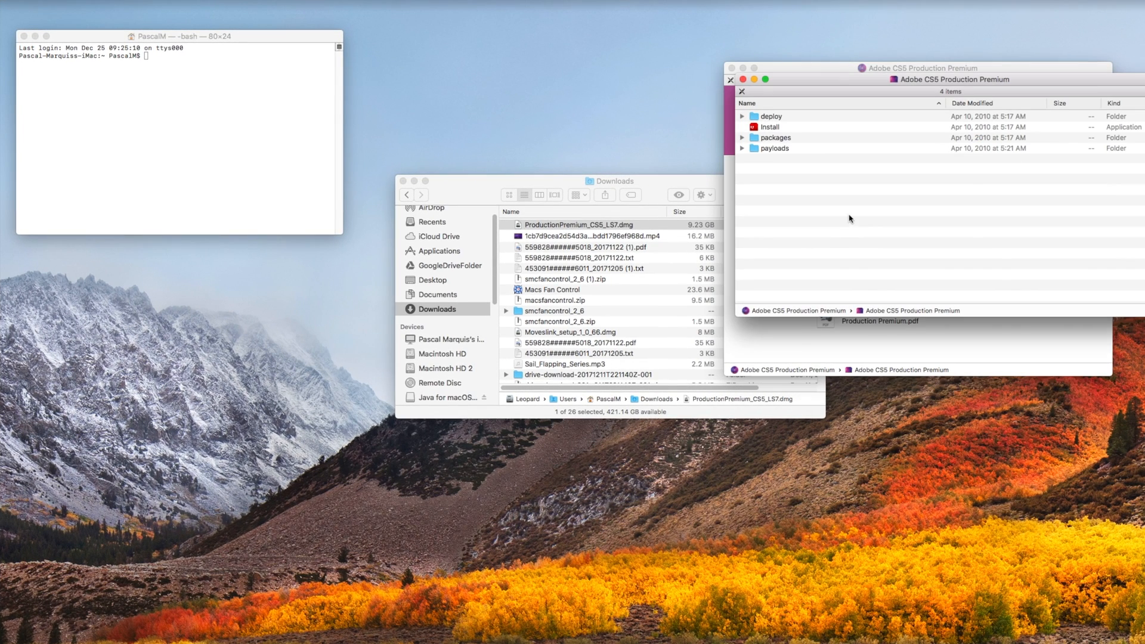
- Reveal Install's package Contents/MacOS and drag the inner Install executable's path into Terminal
right_click(769, 126)
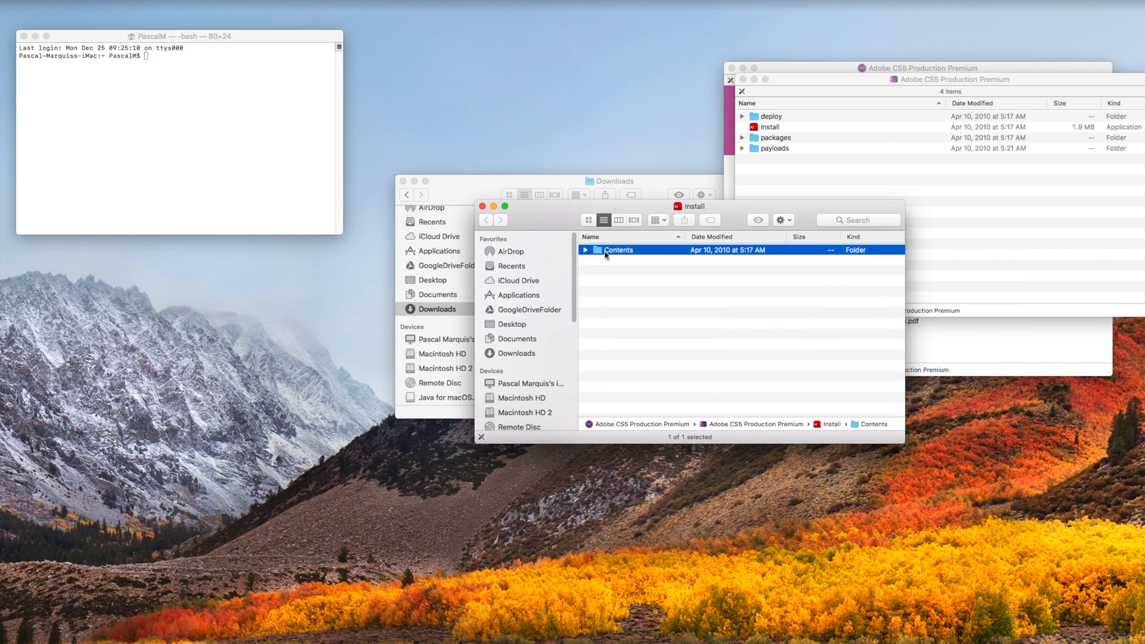
double_click(618, 250)
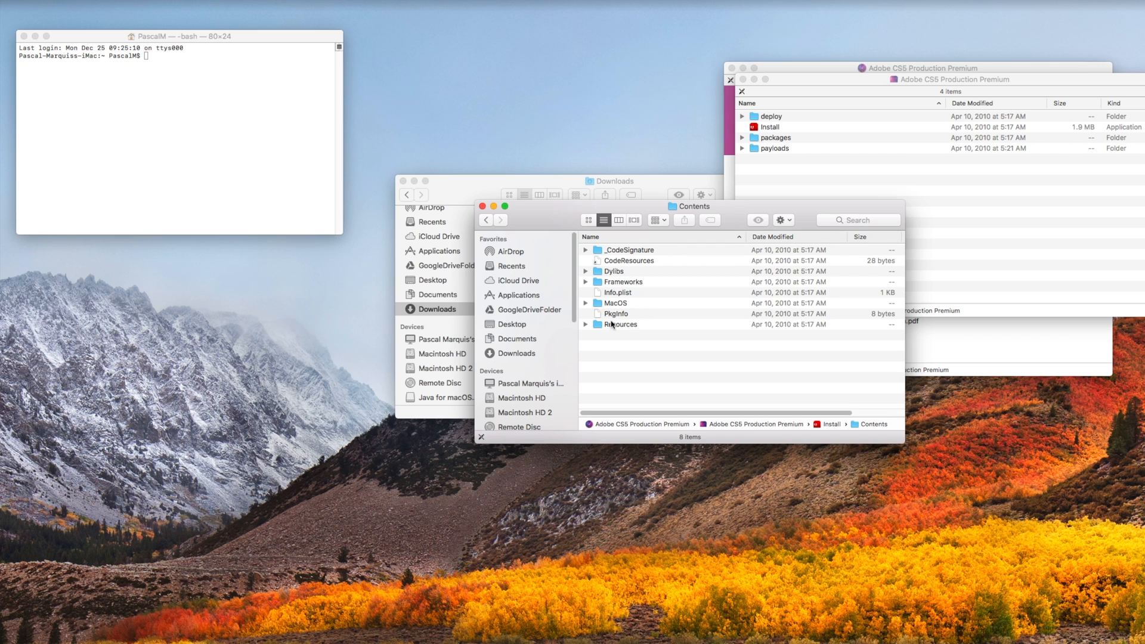
double_click(616, 303)
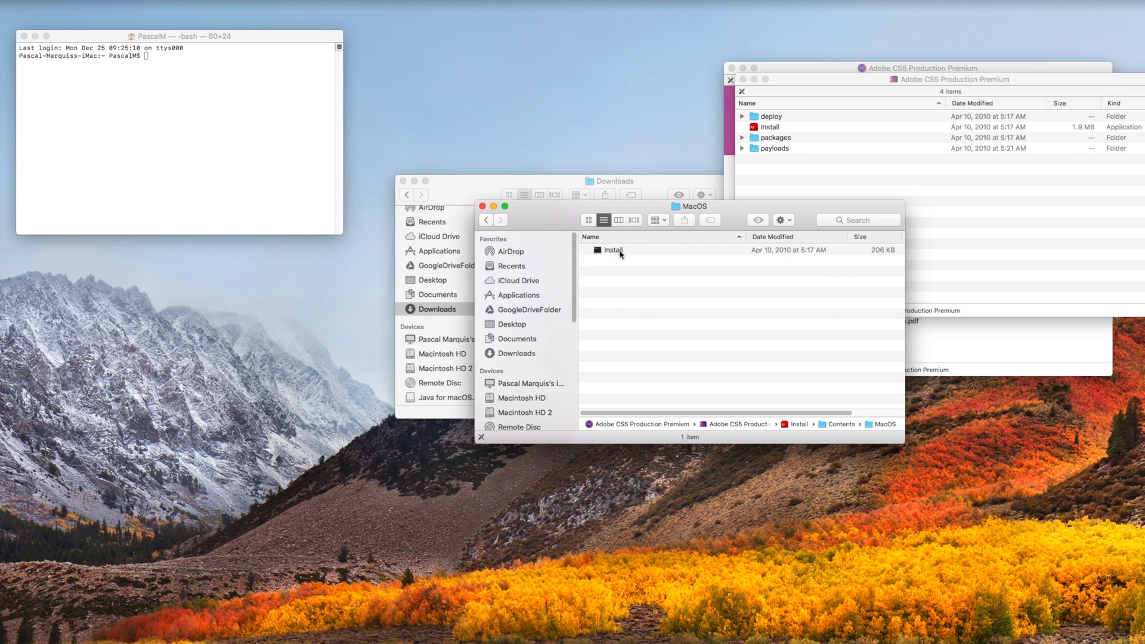
left_click_drag(609, 250, 154, 145)
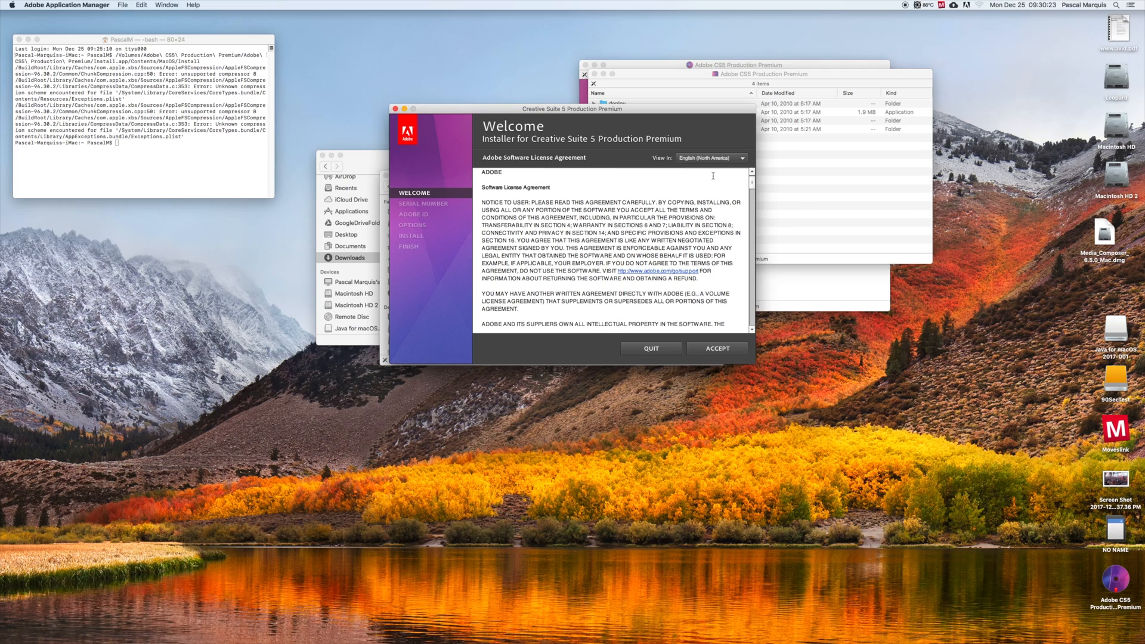
- Accept the CS5 installer's license agreement to reach the Enter Serial Number screen
left_click(717, 347)
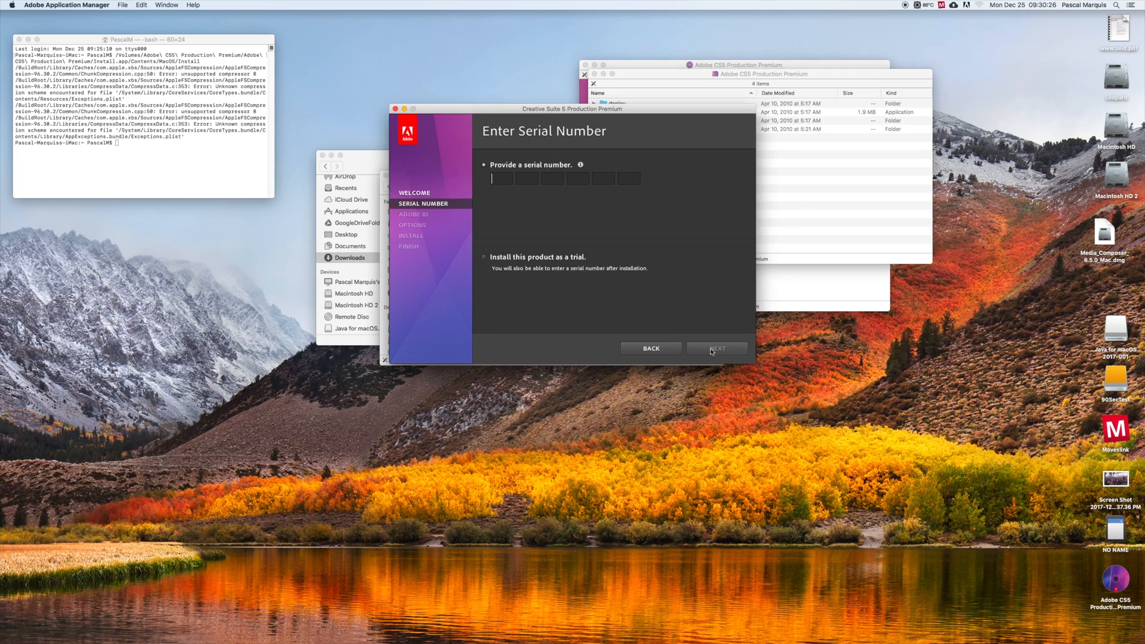